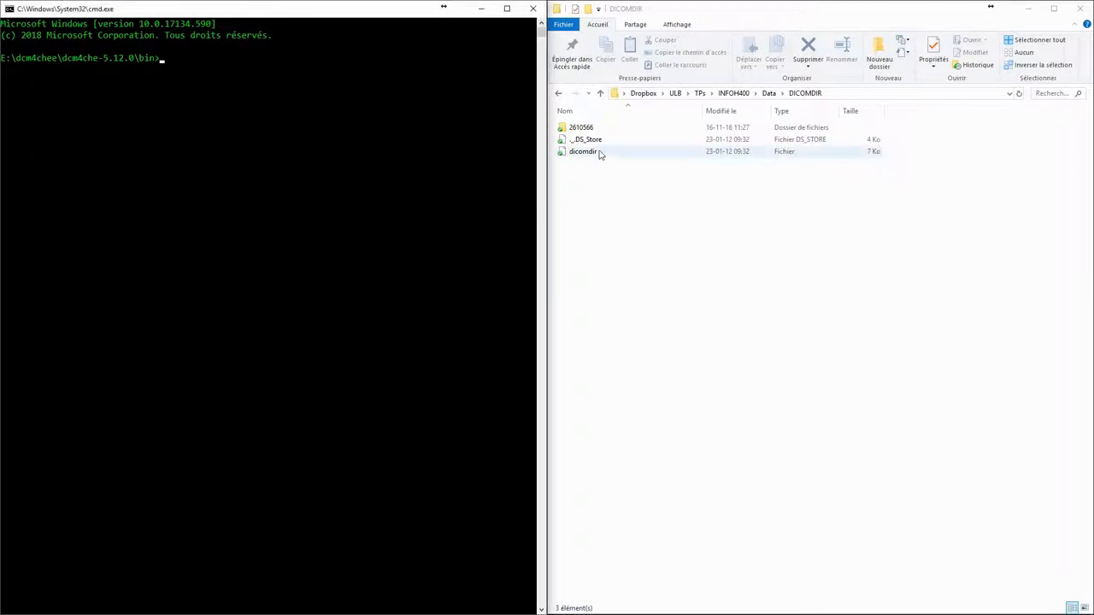
View the dicomdir file as hex bytes in Sublime Text's HexViewer, then close it.
right_click(583, 151)
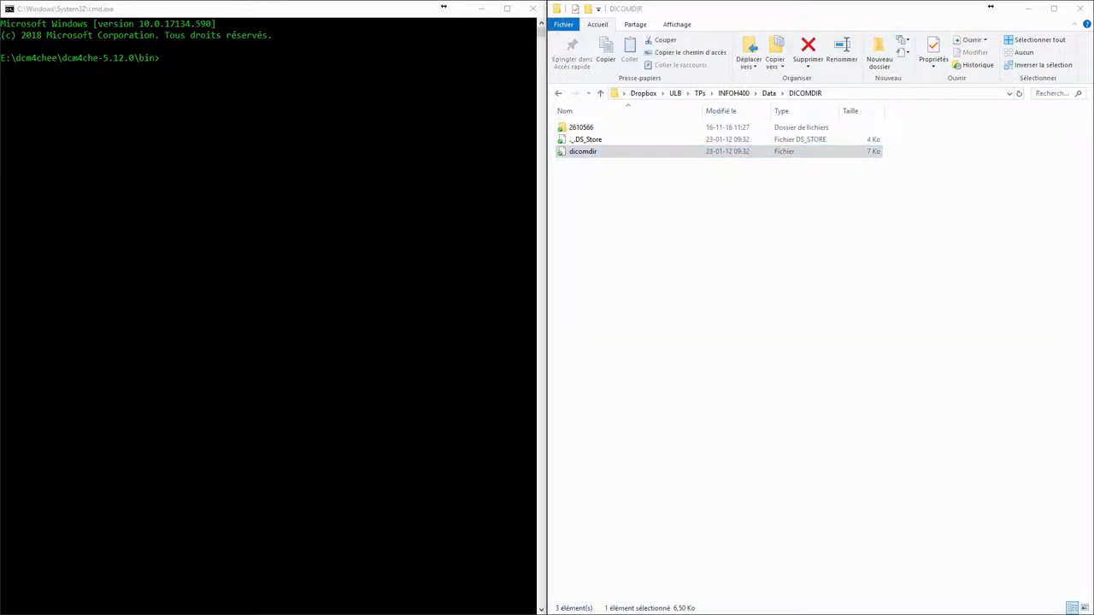
click(226, 57)
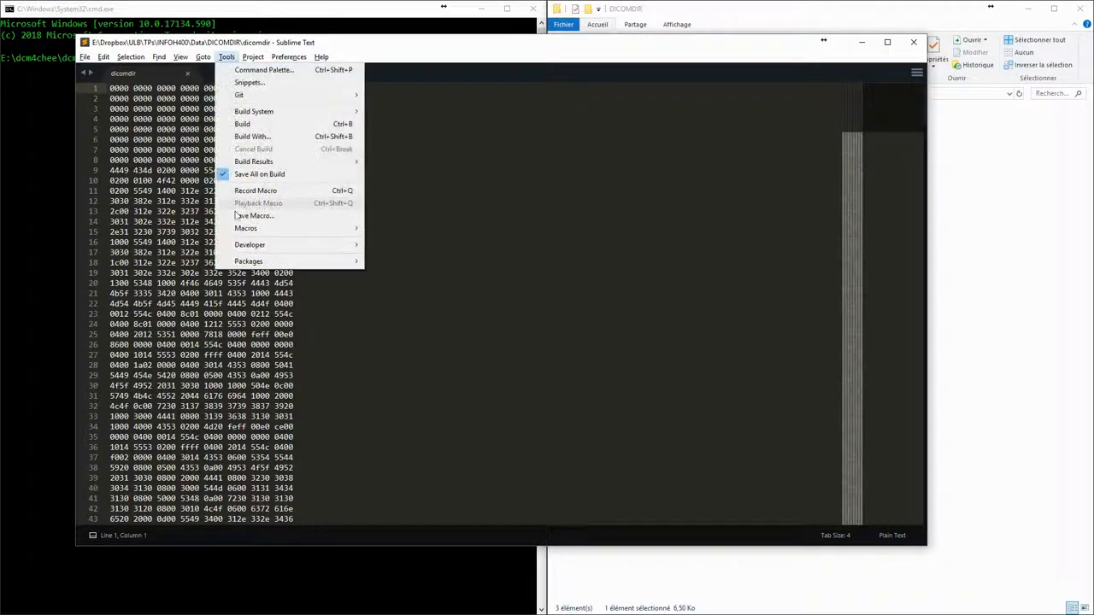
mouse_move(248, 261)
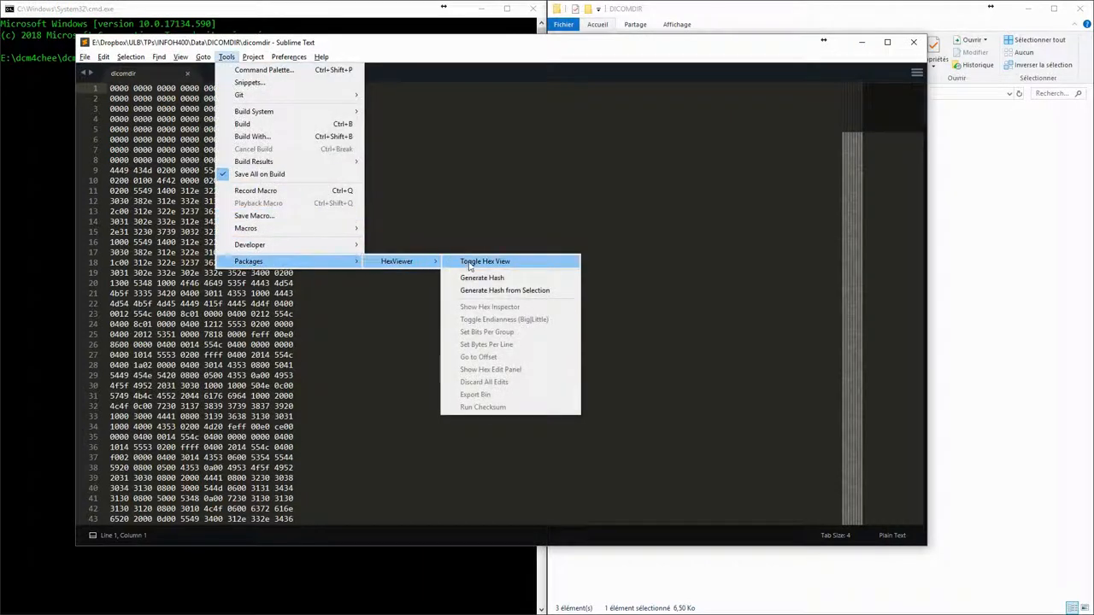
click(485, 262)
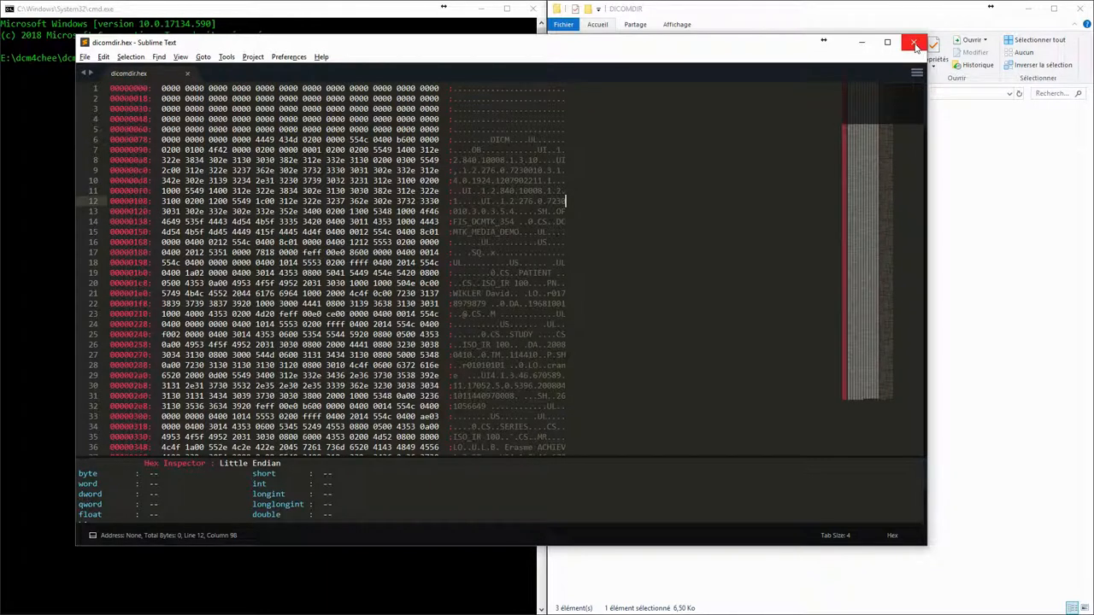
click(914, 43)
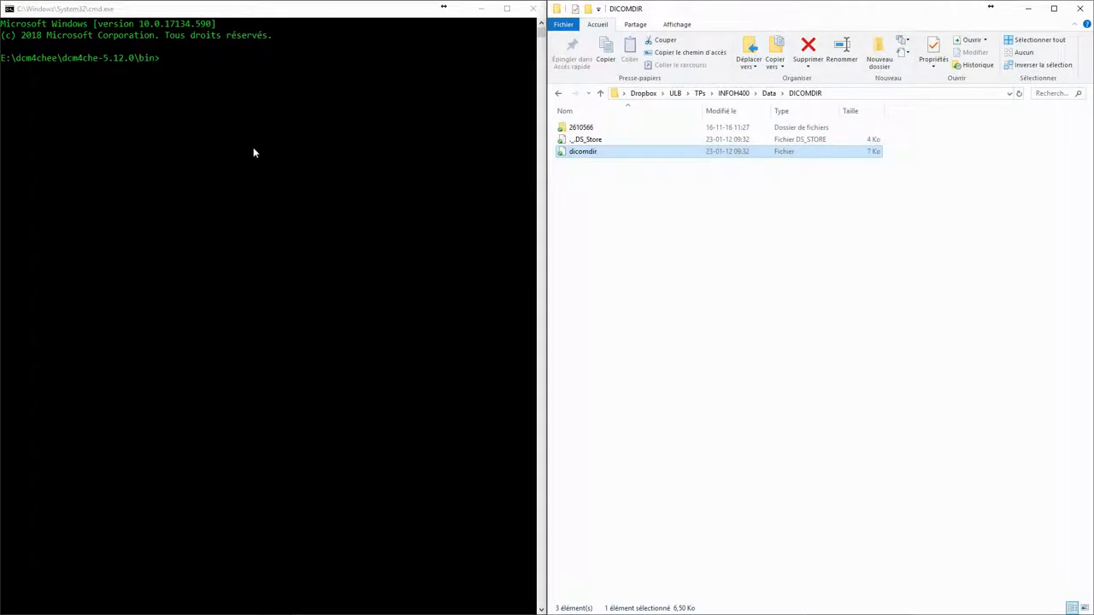
Run dcmdump on E:\Dropbox\ULB\TPs\INFOH400\Data\DICOMDIR\dicomdir with paged output.
text(dcmd)
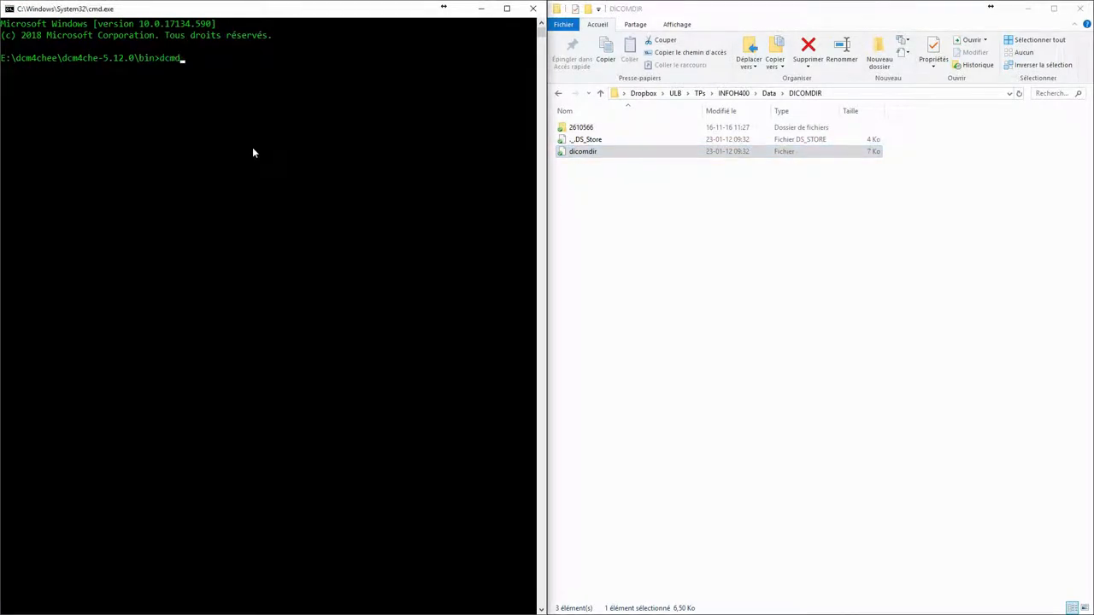
text(ump)
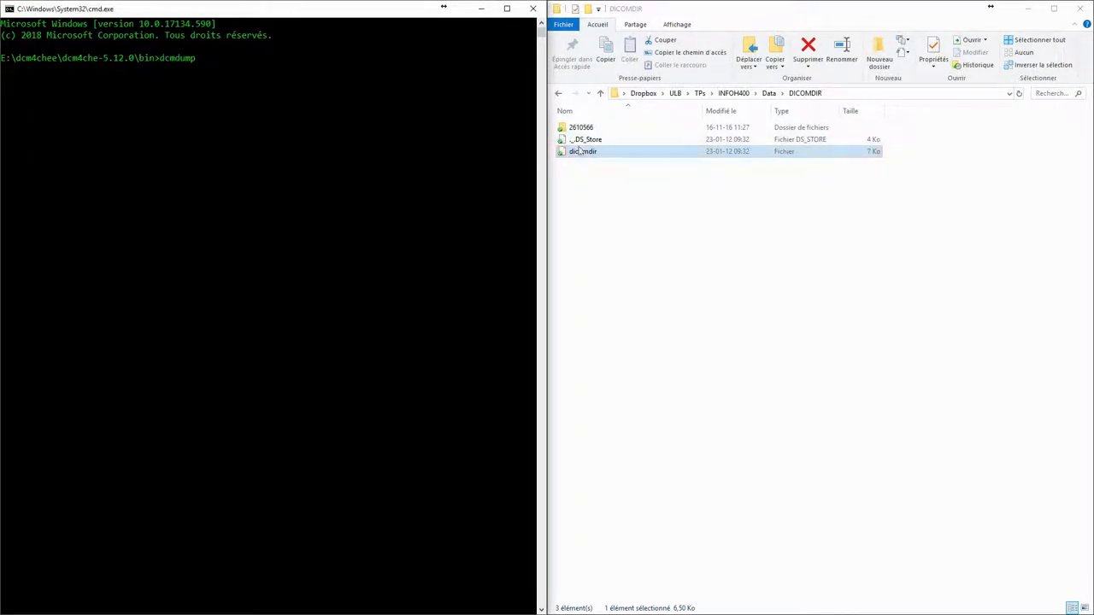
text(E:\Dropbox\ULB\TPs\INFOH400\Data\DICOMDIR\dicomdir |)
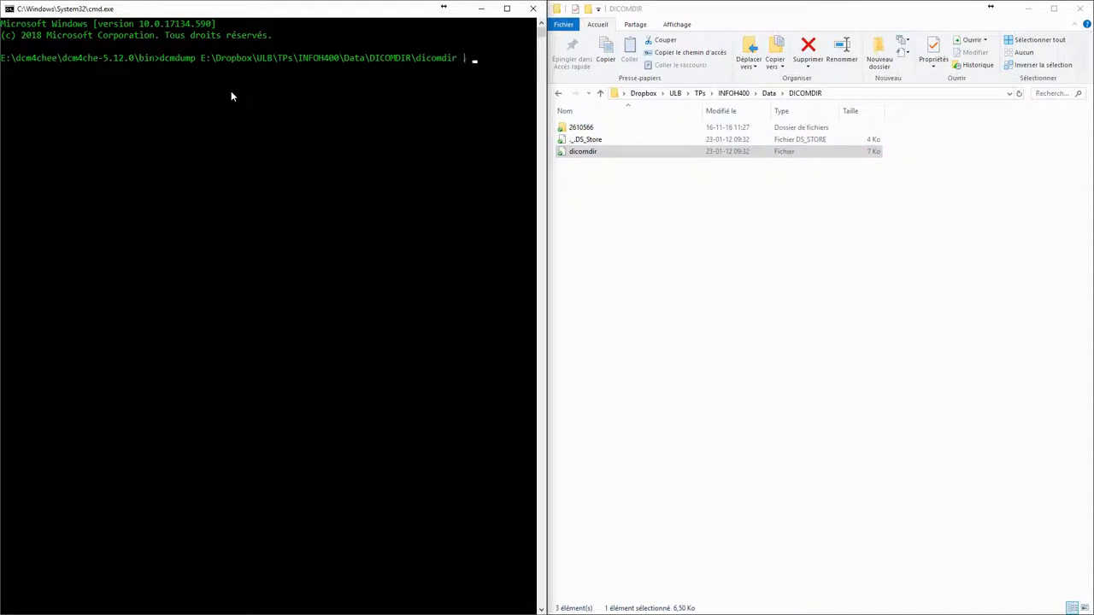
key(Enter)
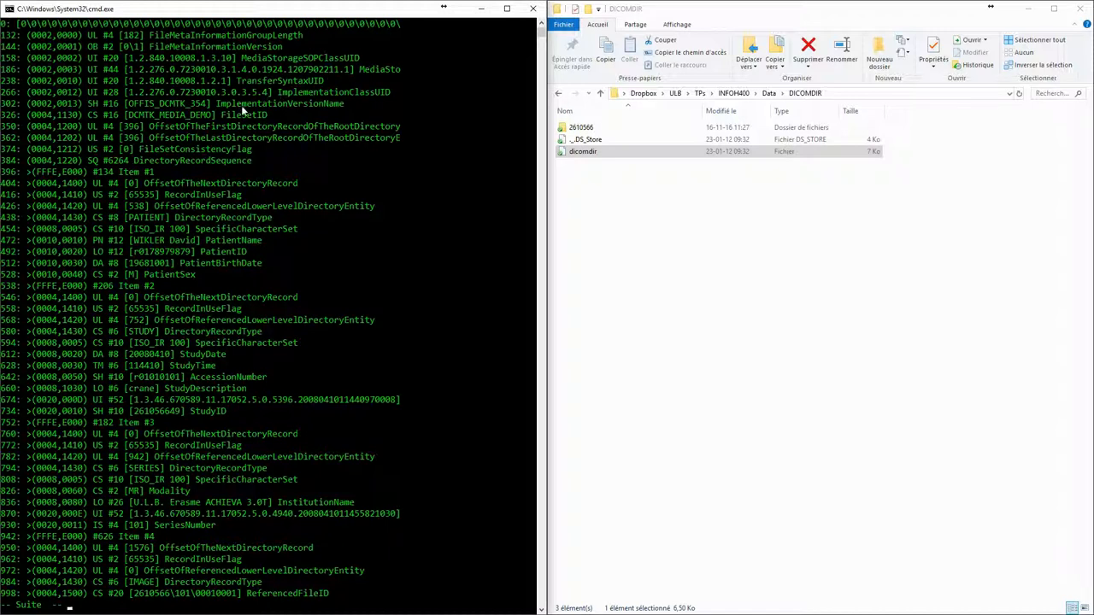
mouse_move(266, 115)
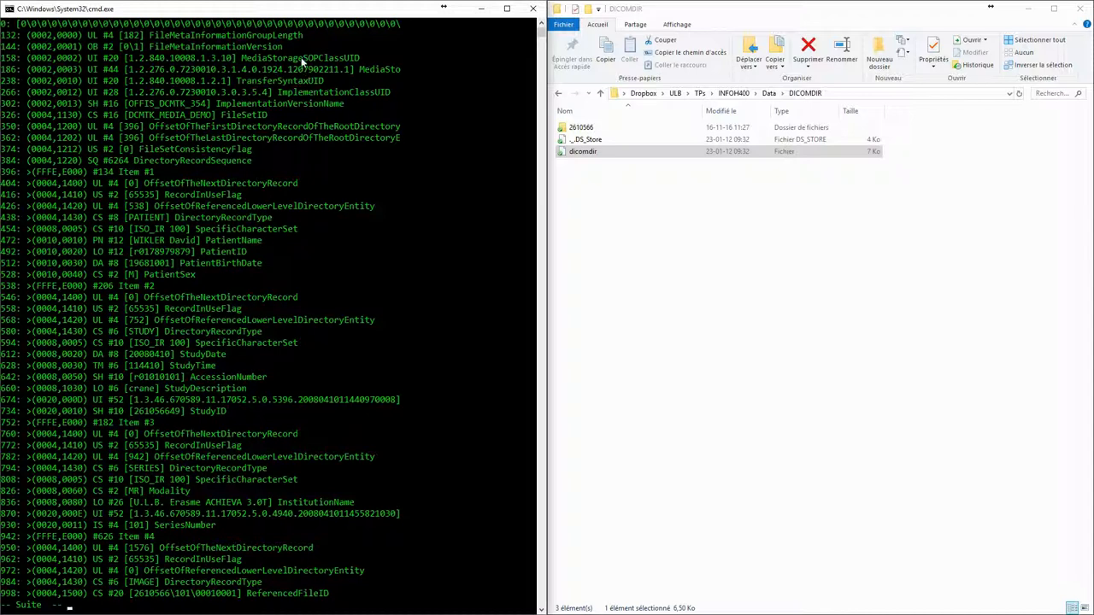
mouse_move(486, 91)
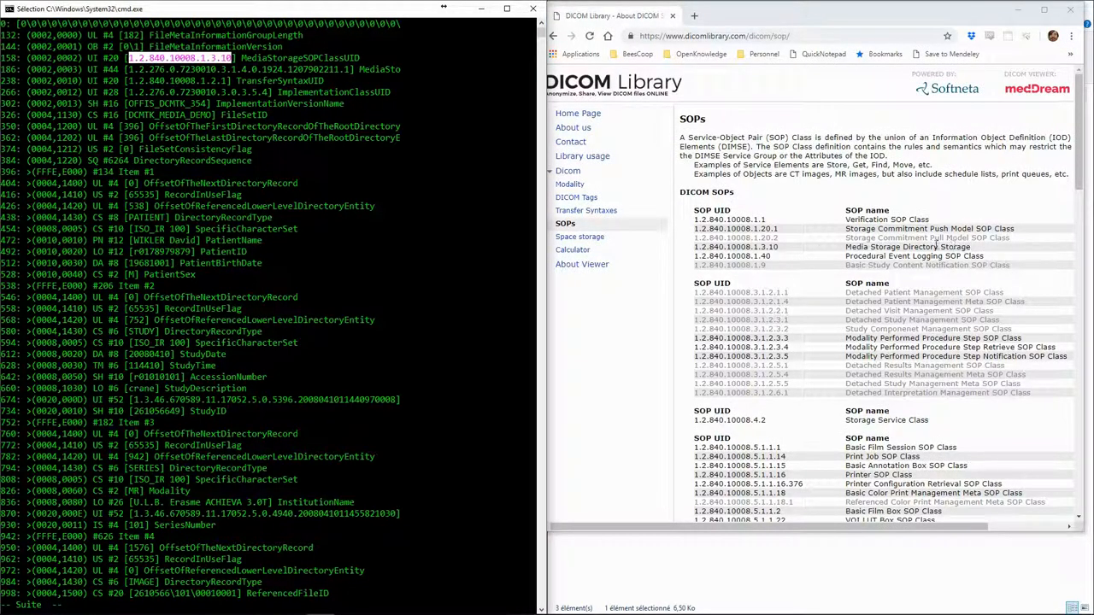
Highlight the media storage SOP class UID and the directory record types, including IMAGE, in the dump.
double_click(921, 247)
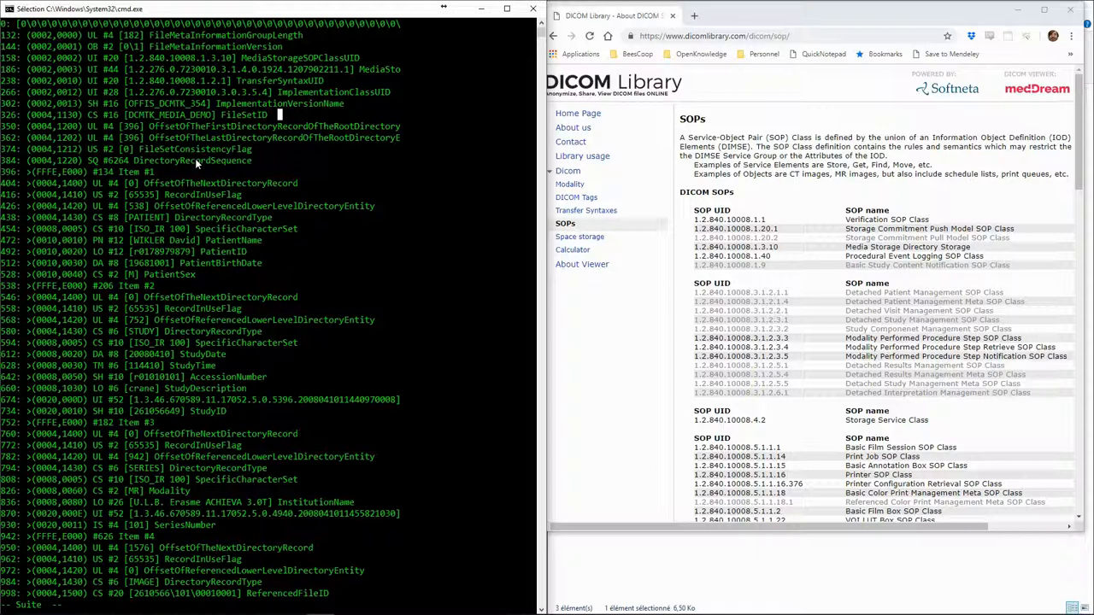
double_click(192, 161)
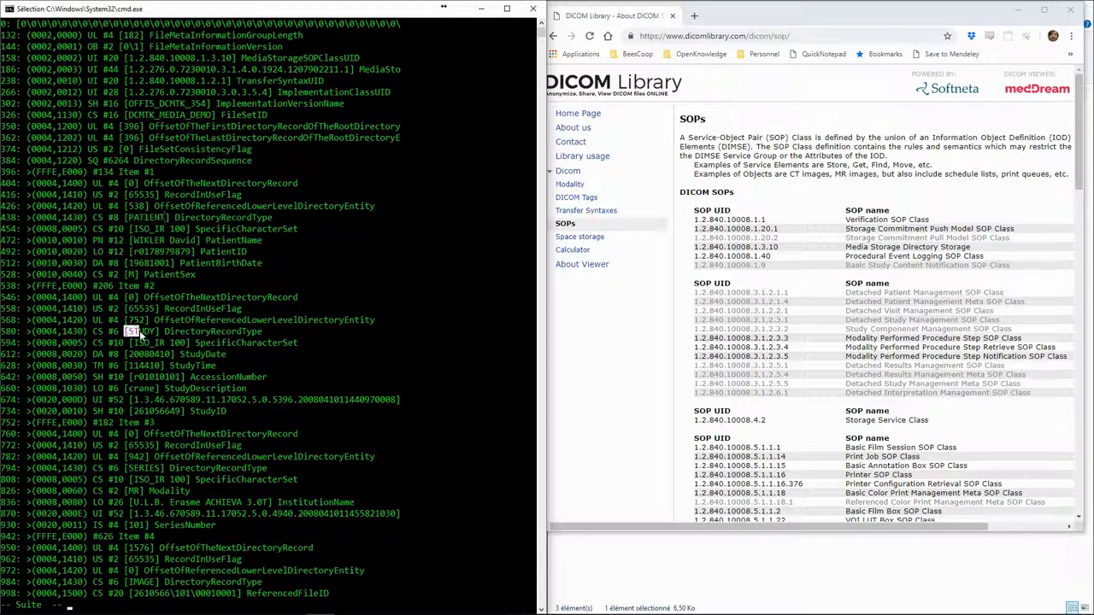
scroll(down, 3)
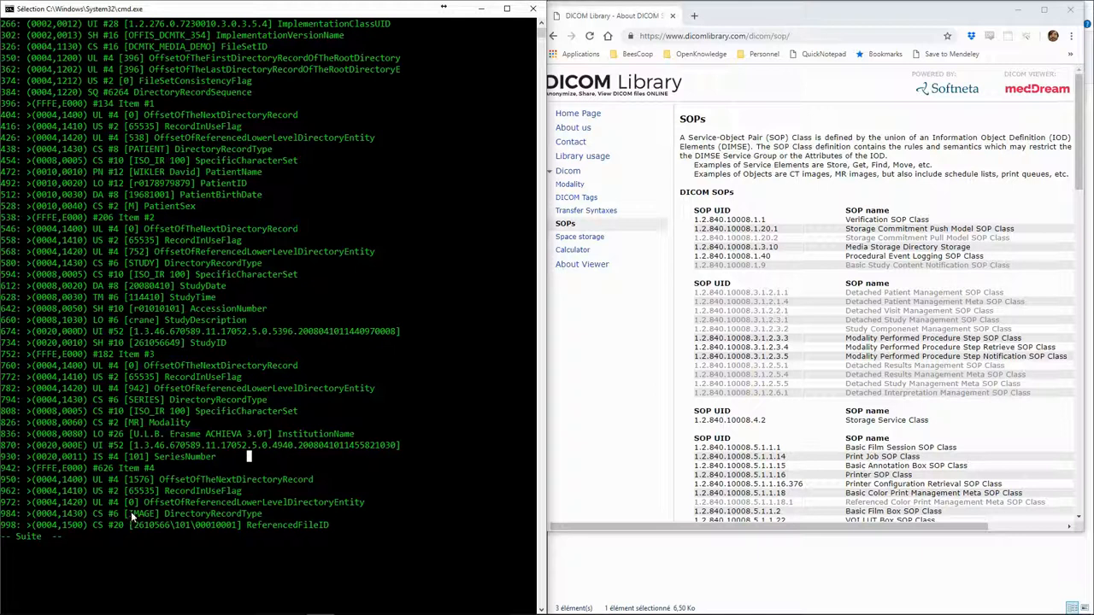
double_click(138, 514)
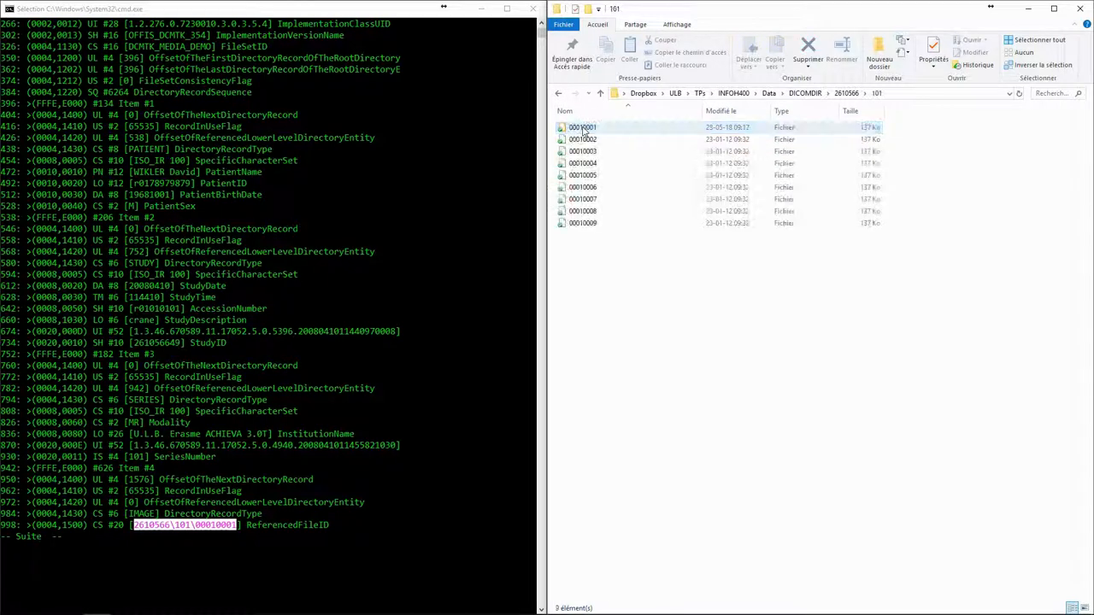
mouse_move(586, 129)
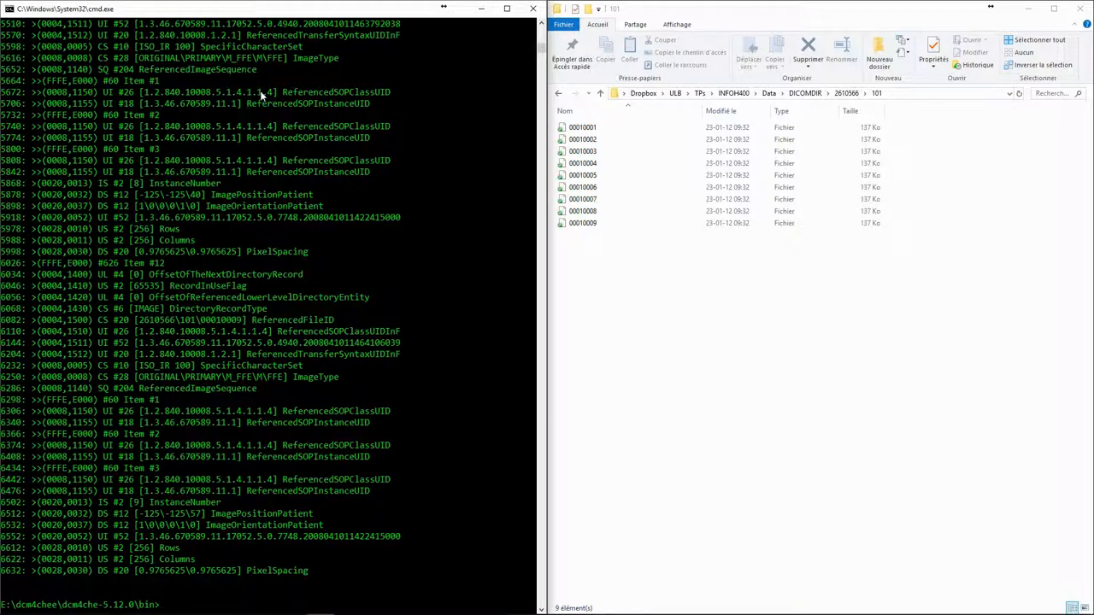
mouse_move(219, 213)
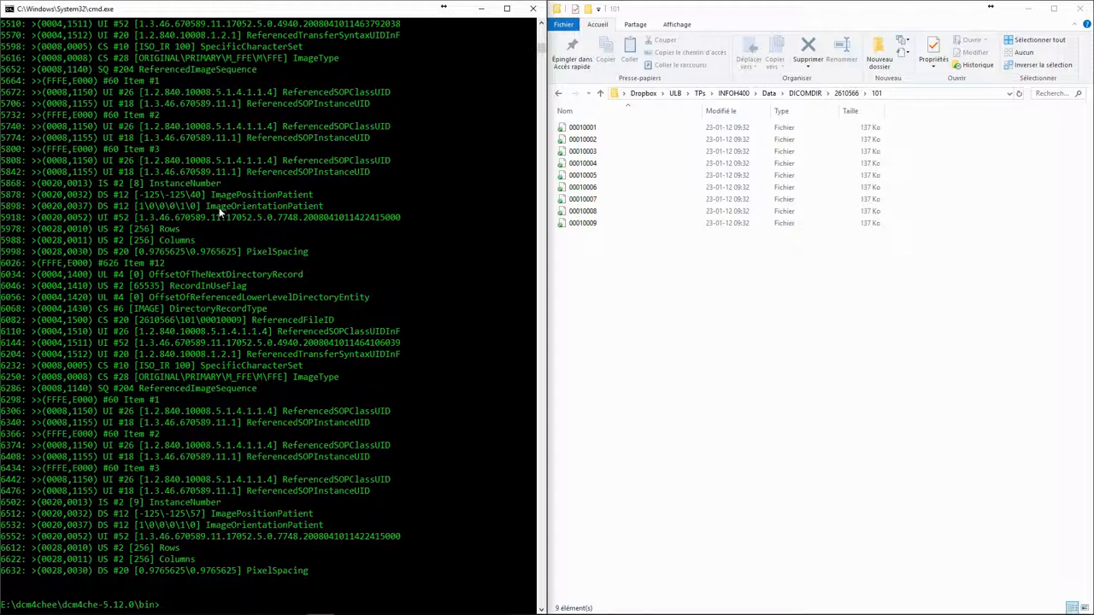
mouse_move(237, 389)
text(dcmdir --help)
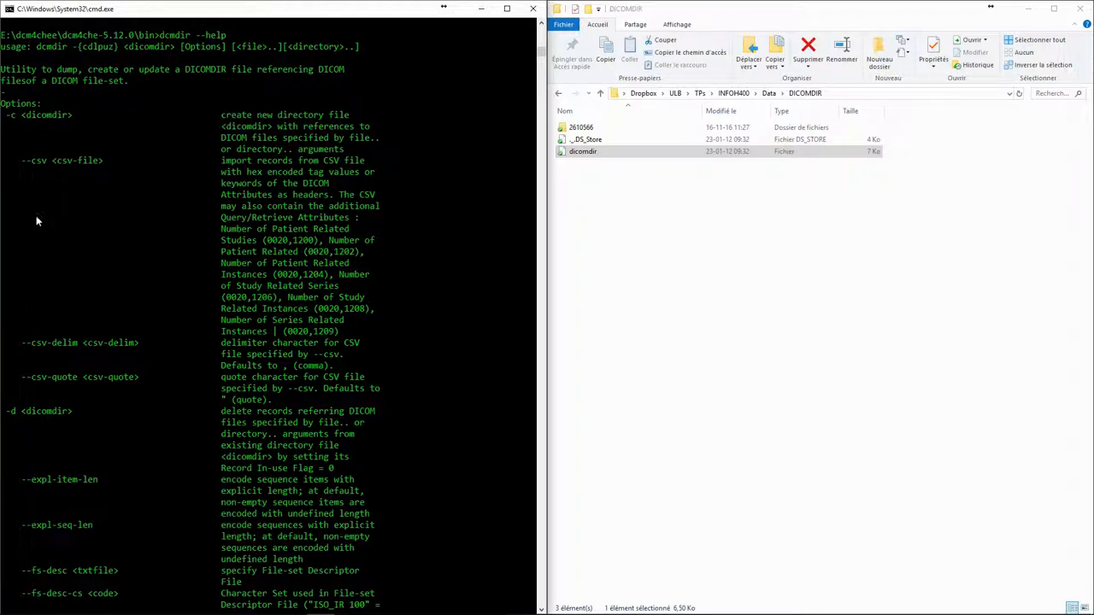
Scroll the dcmdir help output down to the Examples section.
scroll(down, 3)
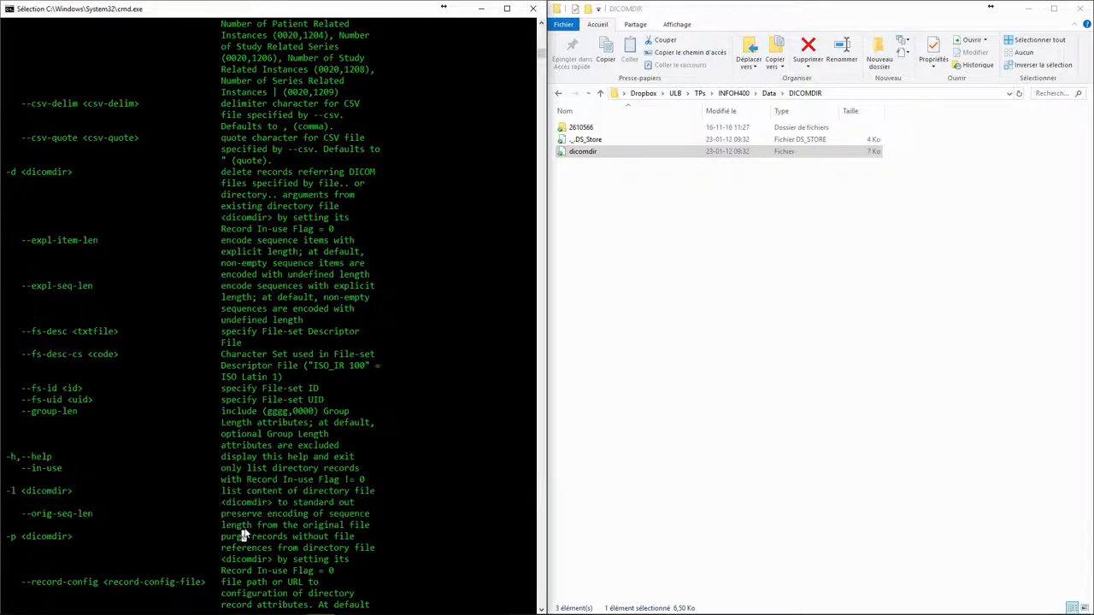
scroll(down, 3)
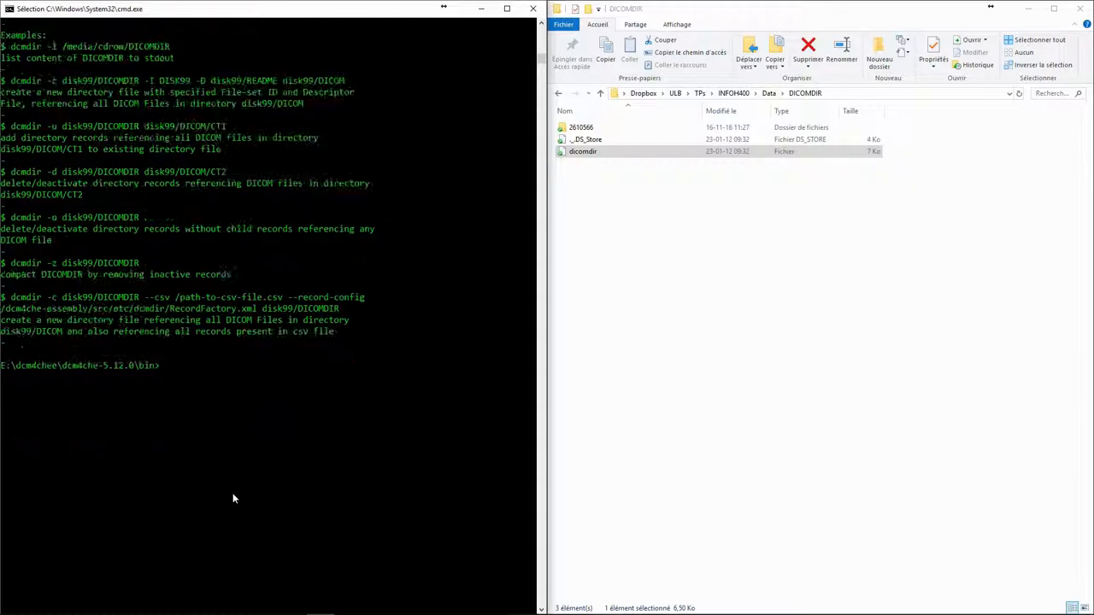
Type 'dcmdir -l' and drag in the dicomdir file to insert its path.
text(dcmdir -)
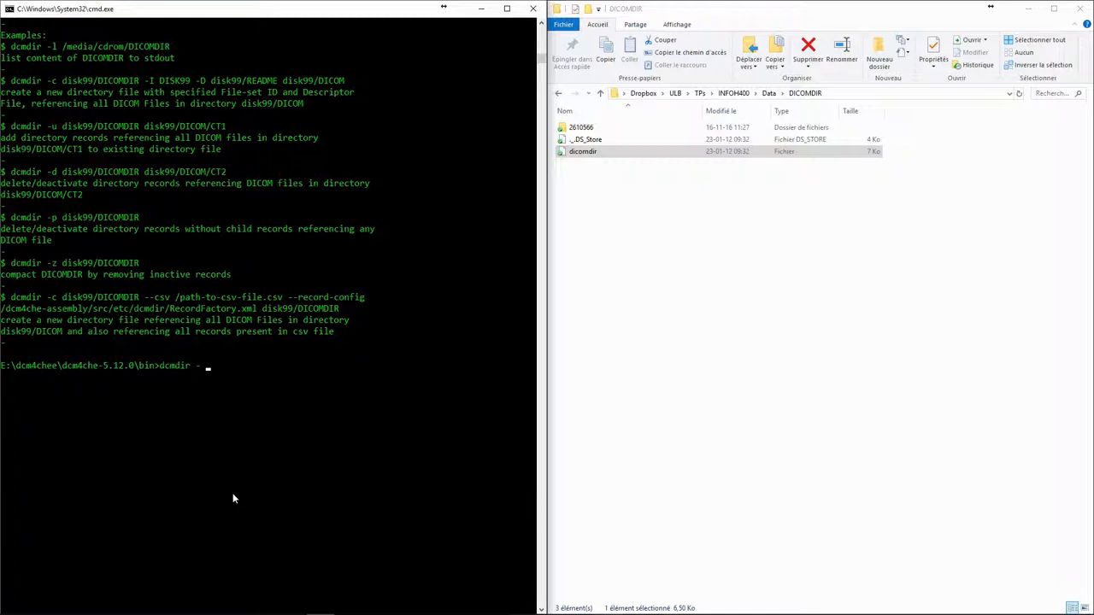
text(l)
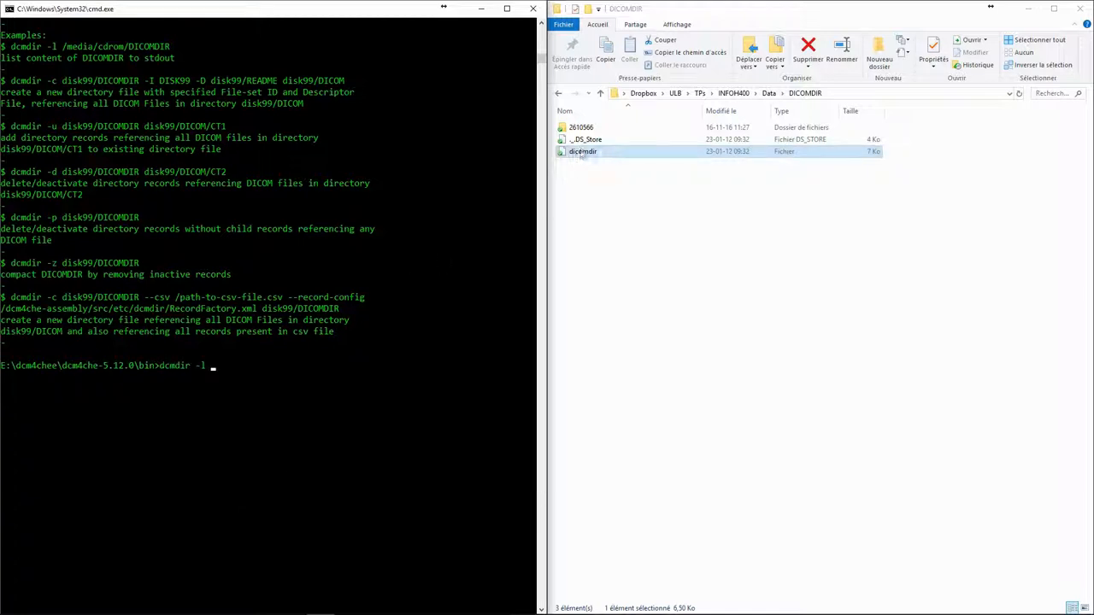
drag(582, 152, 235, 365)
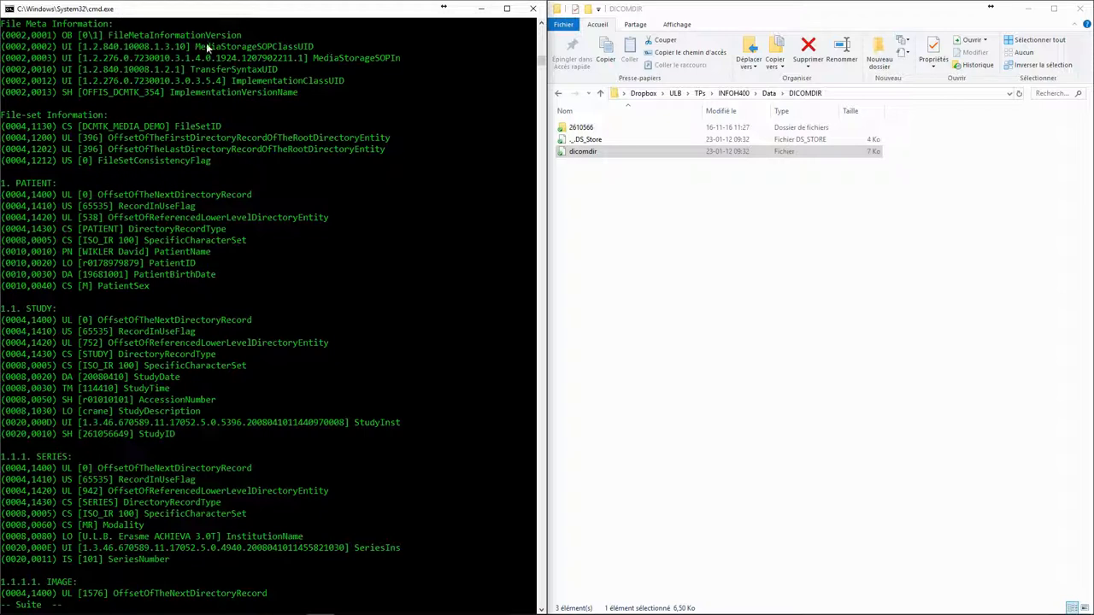
mouse_move(84, 156)
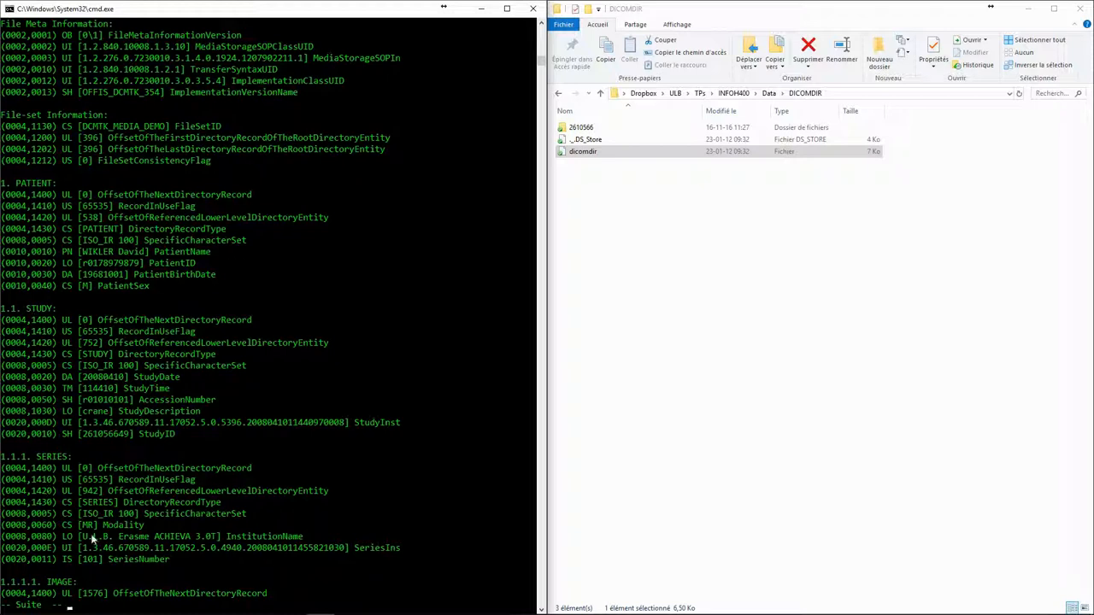
Scroll the dcmdir listing down to the final IMAGE record.
scroll(down, 3)
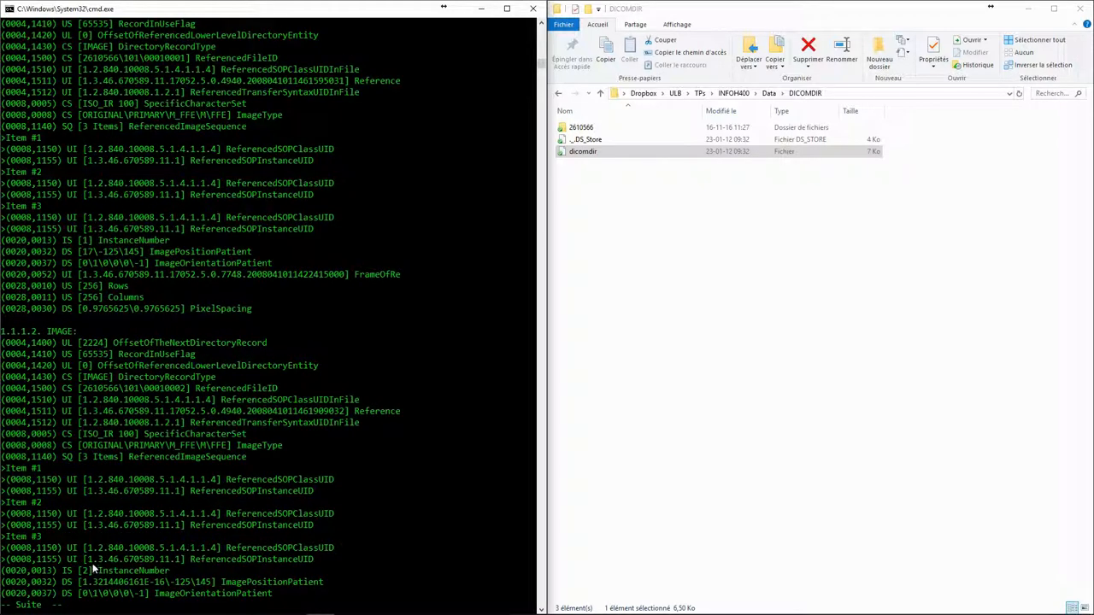
scroll(down, 3)
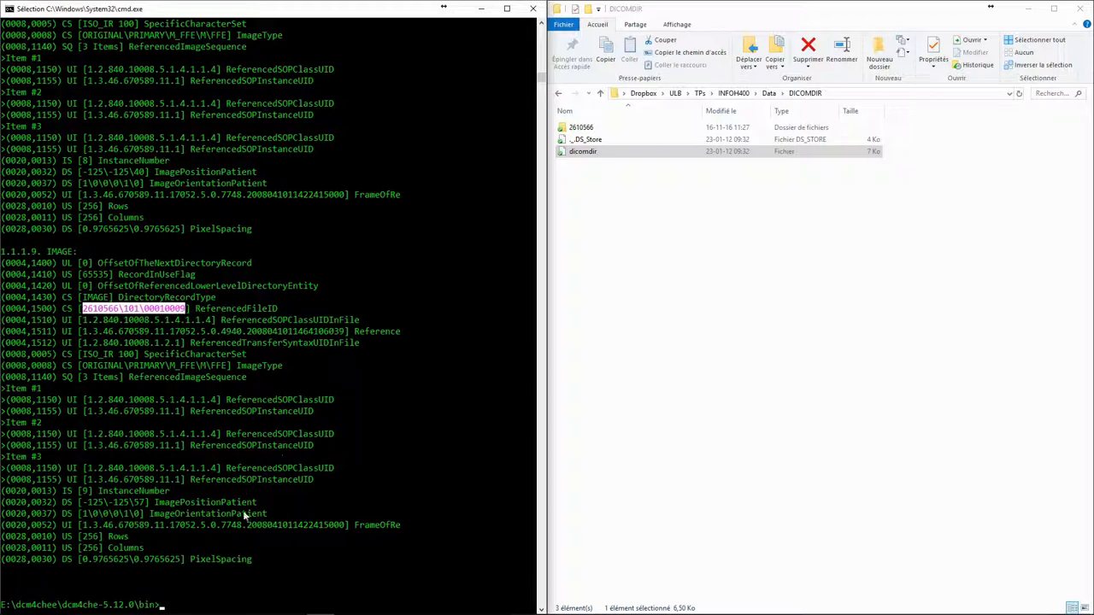
mouse_move(188, 499)
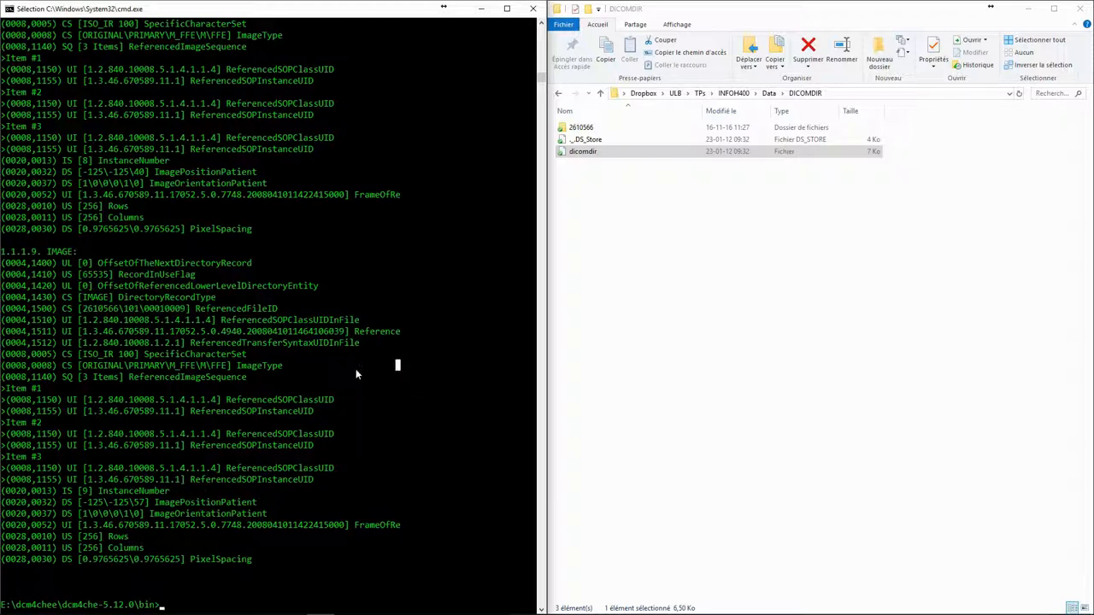
mouse_move(444, 379)
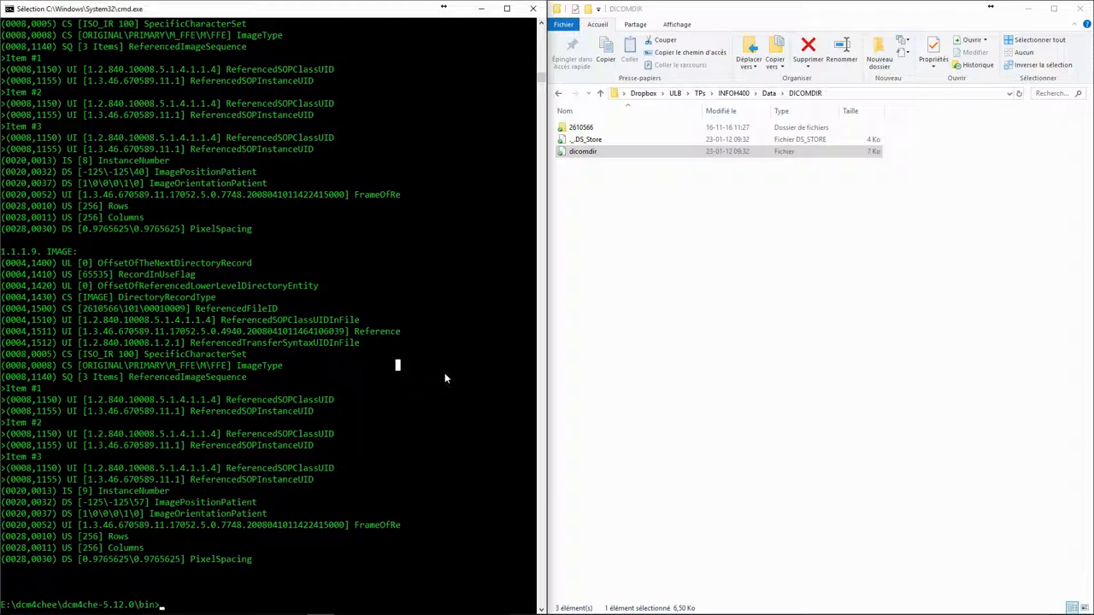